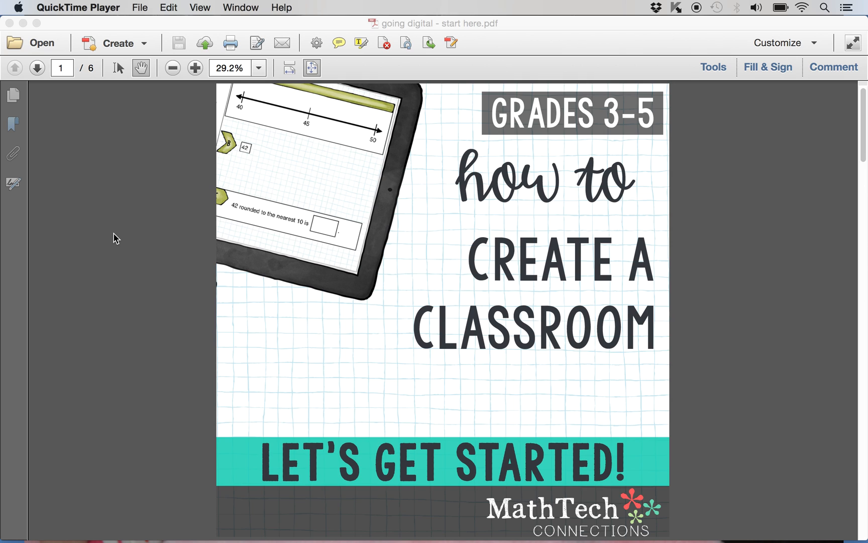
{"action": "mouse_move", "coordinate": [187, 460]}
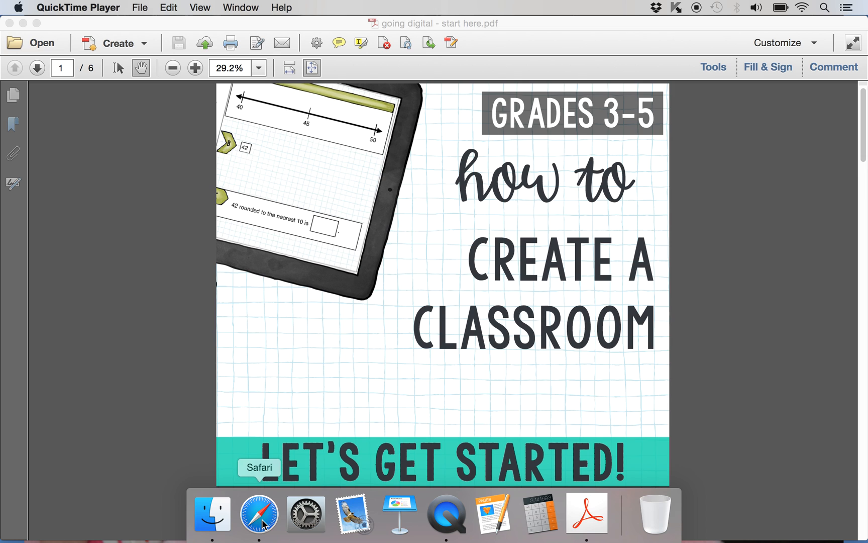
Switch to Safari showing the Google Classroom class list with Math Tech Test.
{"action": "left_click", "coordinate": [259, 516]}
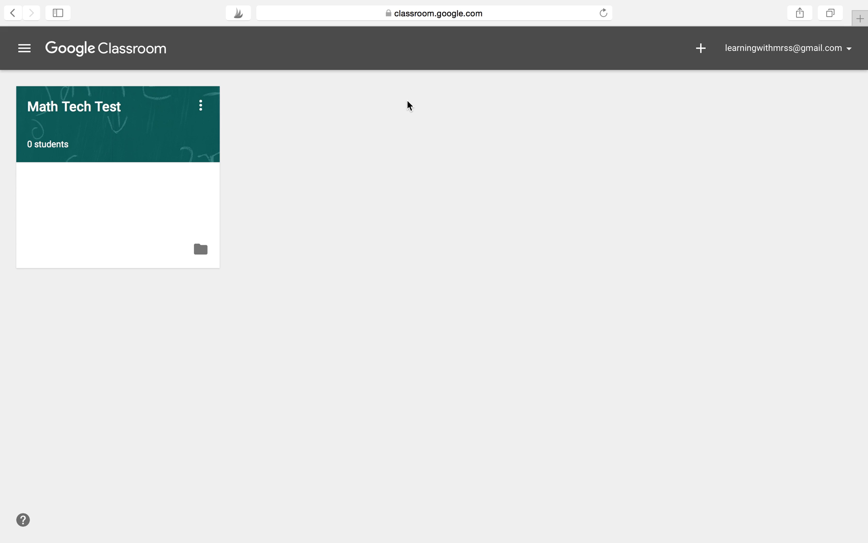
{"action": "mouse_move", "coordinate": [478, 80]}
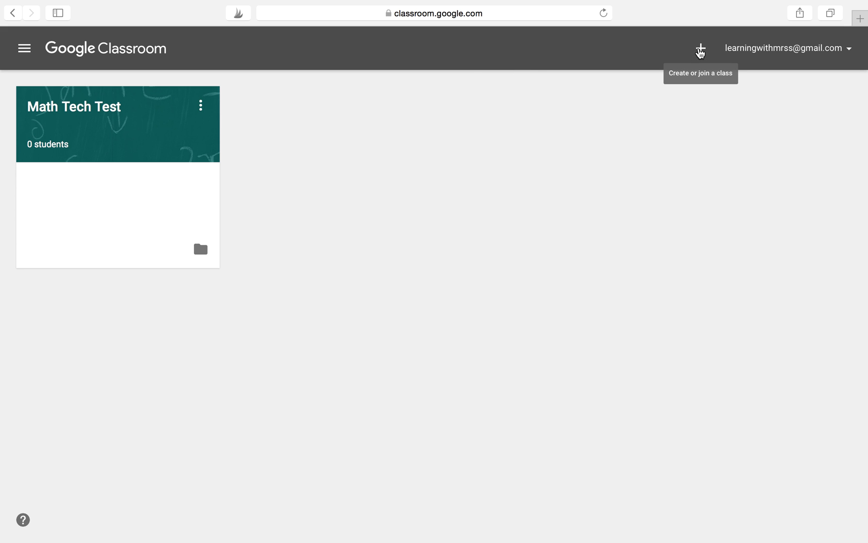
Start creating a new class and acknowledge the school-use notice.
{"action": "left_click", "coordinate": [700, 48]}
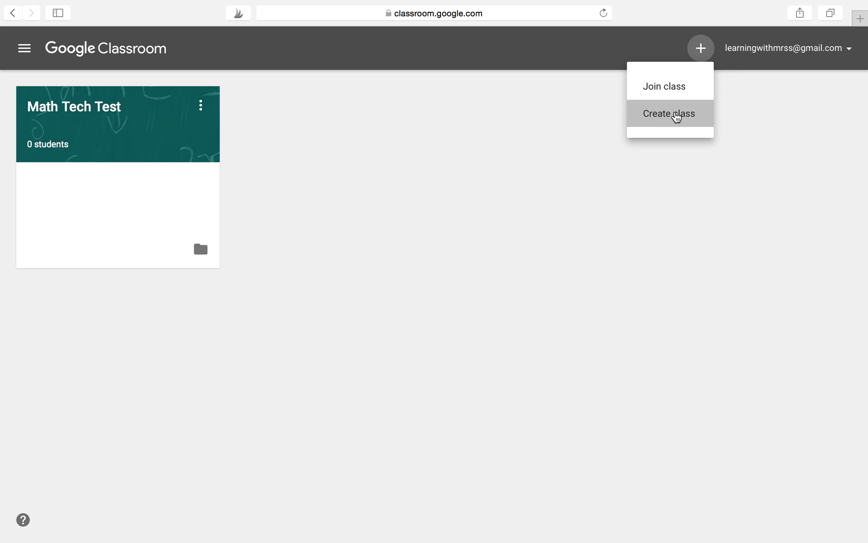
{"action": "left_click", "coordinate": [669, 112]}
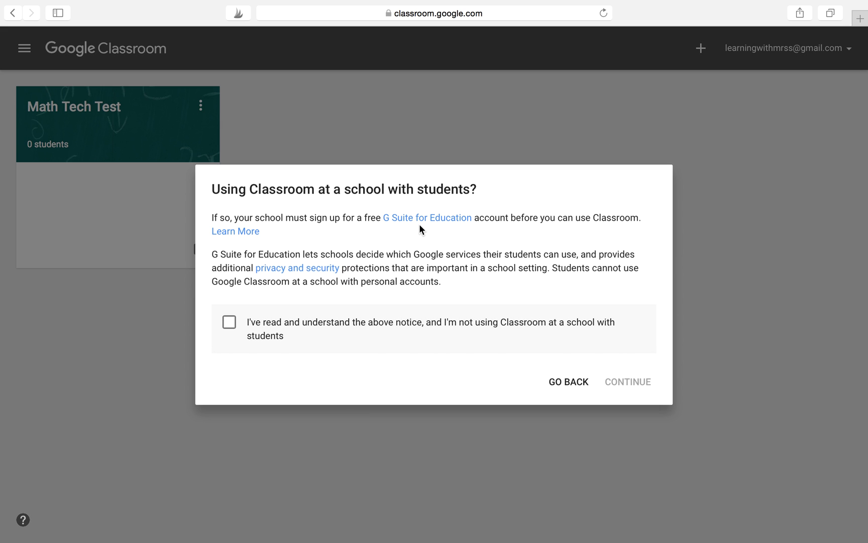
{"action": "mouse_move", "coordinate": [519, 318]}
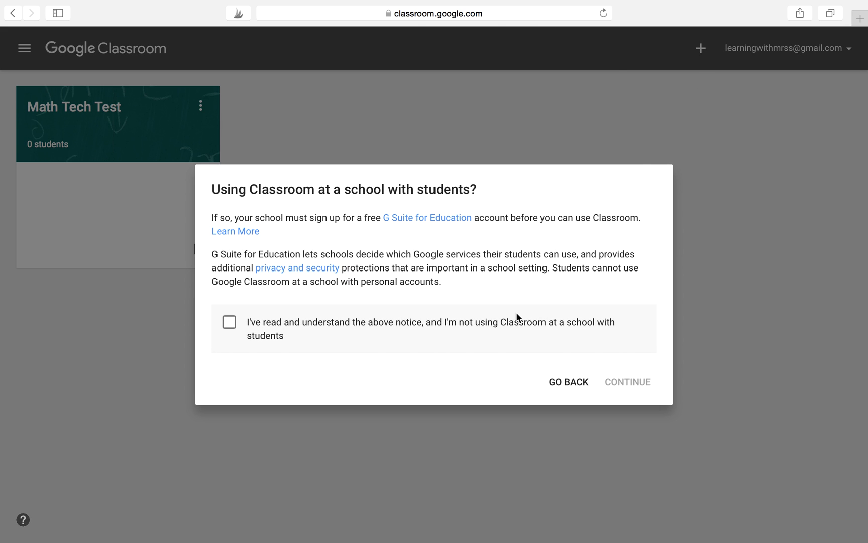
{"action": "mouse_move", "coordinate": [511, 316]}
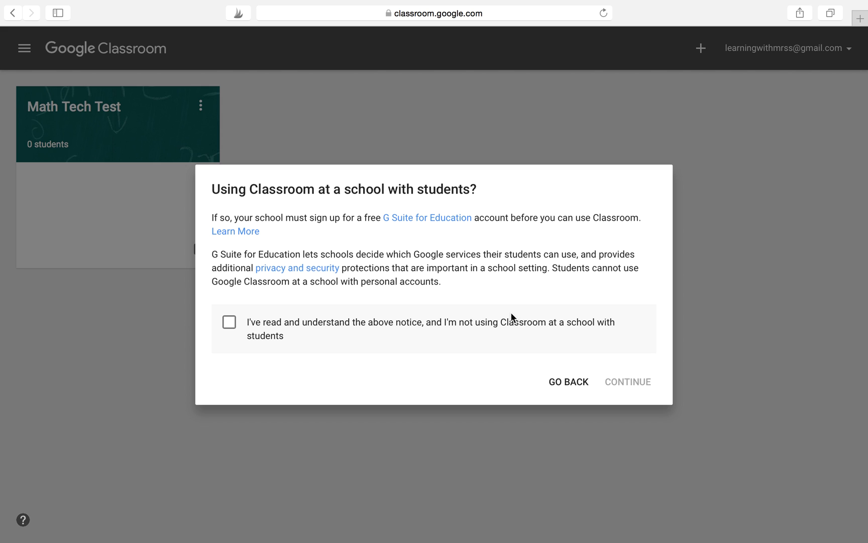
{"action": "mouse_move", "coordinate": [450, 280]}
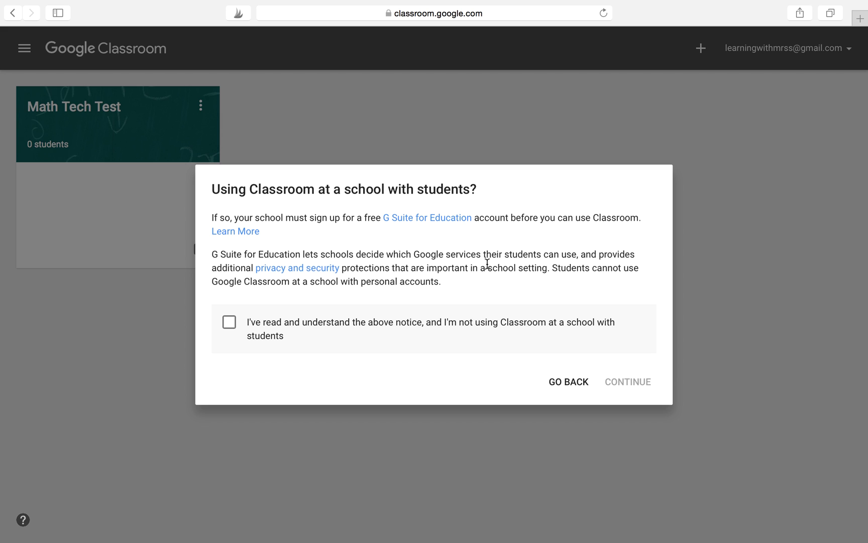
{"action": "mouse_move", "coordinate": [266, 335]}
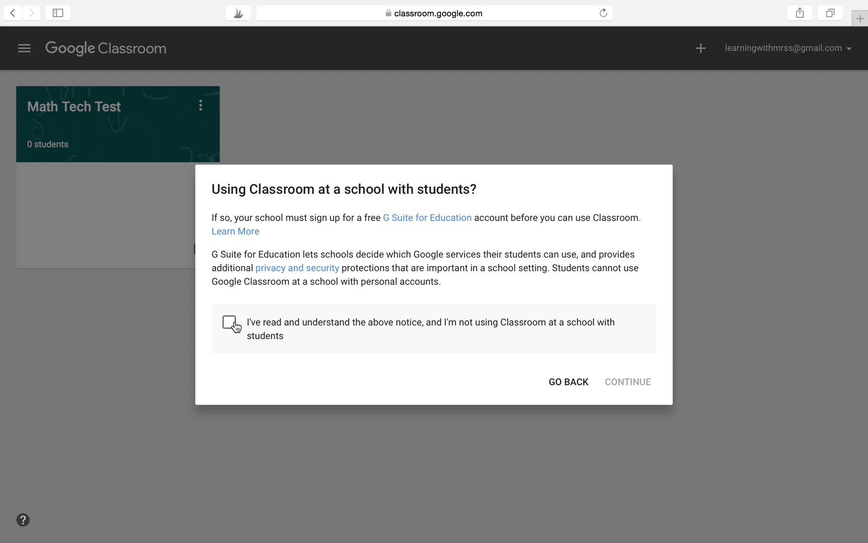
{"action": "left_click", "coordinate": [229, 322]}
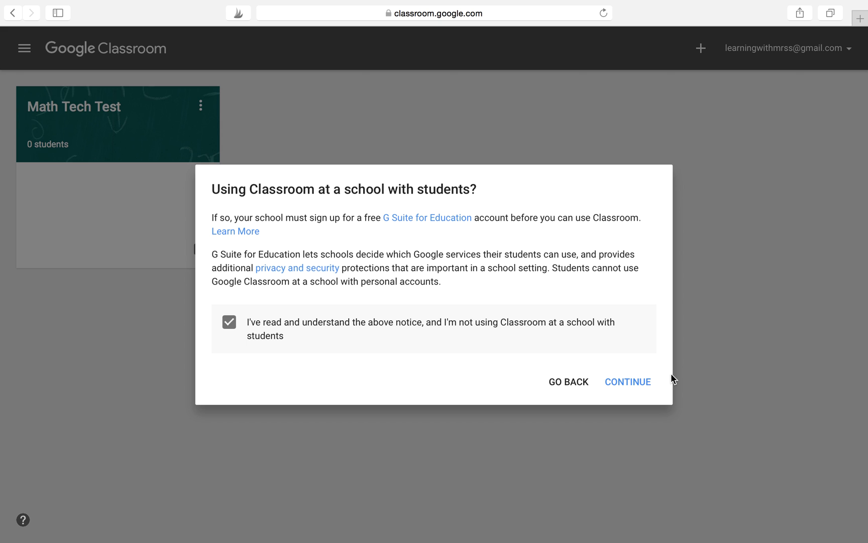
Continue past the notice and create the class 'Math Tech Practice School'.
{"action": "left_click", "coordinate": [628, 382]}
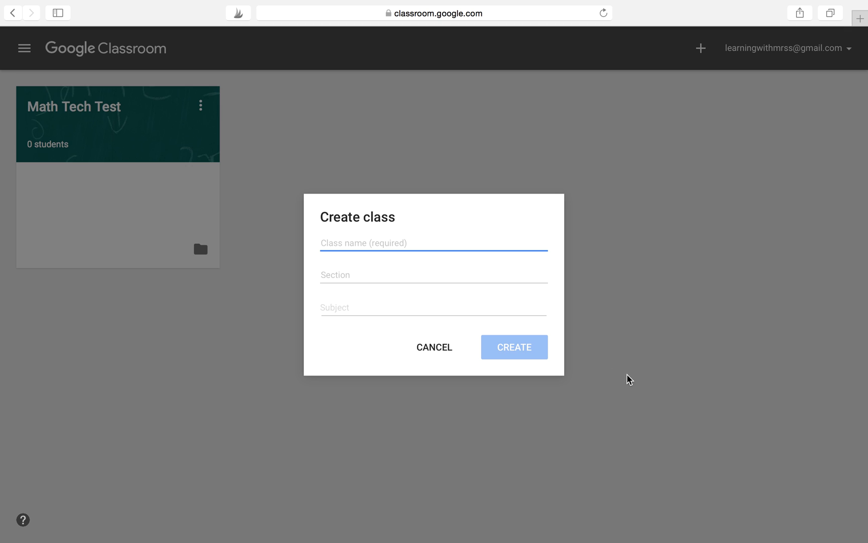
{"action": "type", "text": "M"}
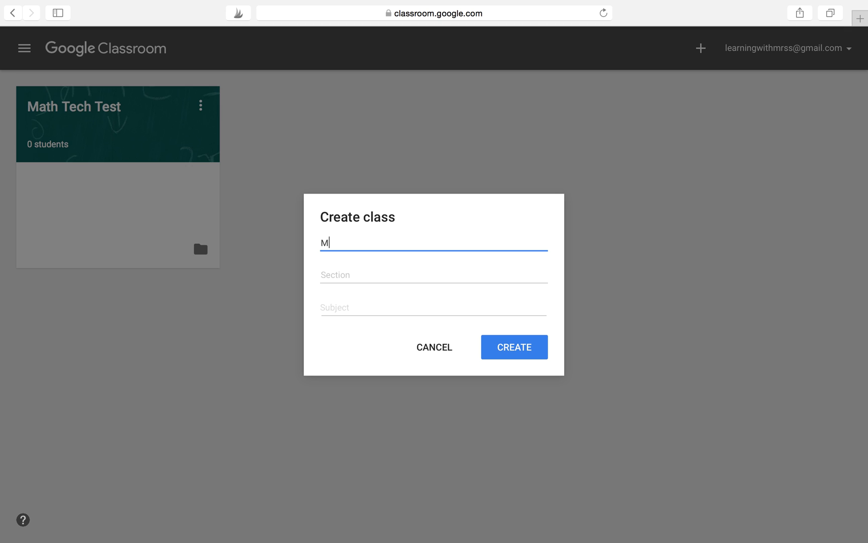
{"action": "type", "text": "ath Tech Practice Scho"}
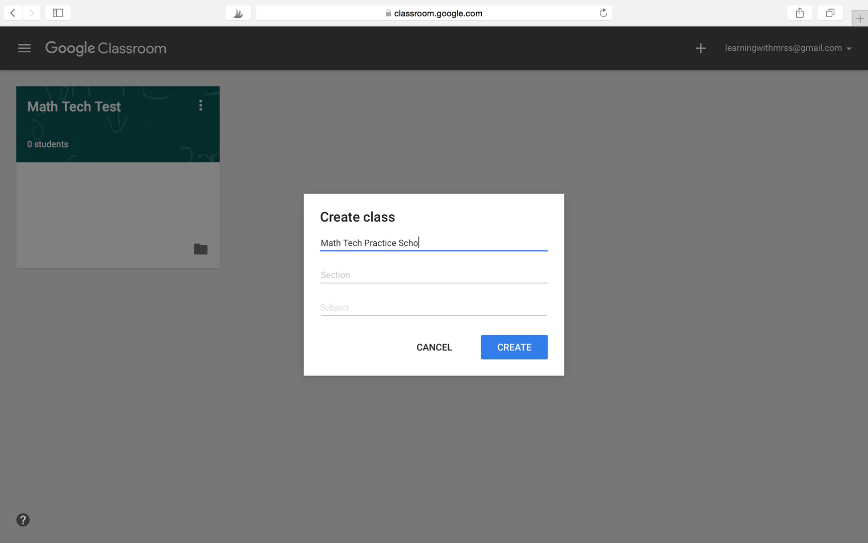
{"action": "left_click", "coordinate": [514, 347]}
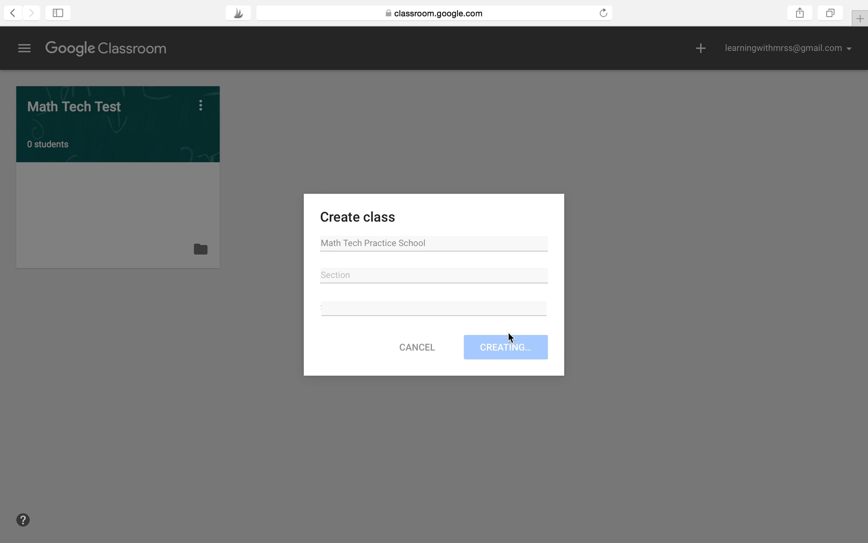
{"action": "mouse_move", "coordinate": [493, 361]}
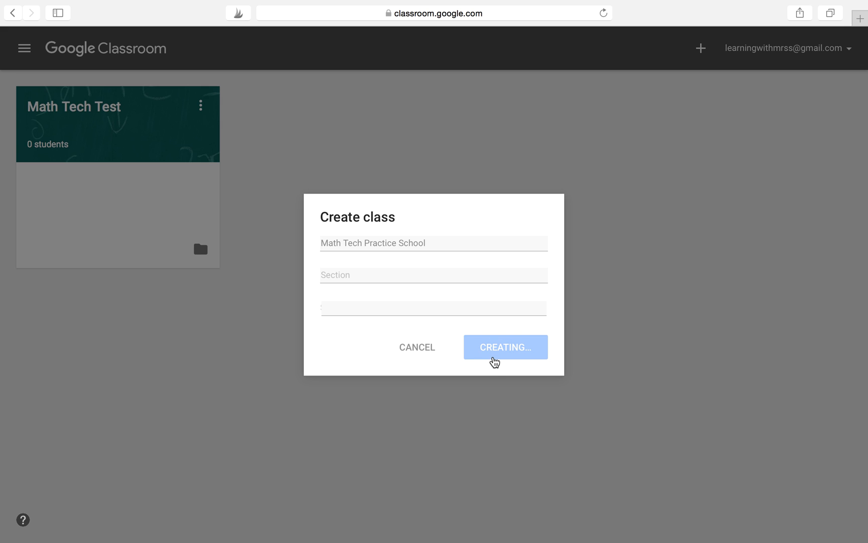
{"action": "left_click", "coordinate": [505, 346]}
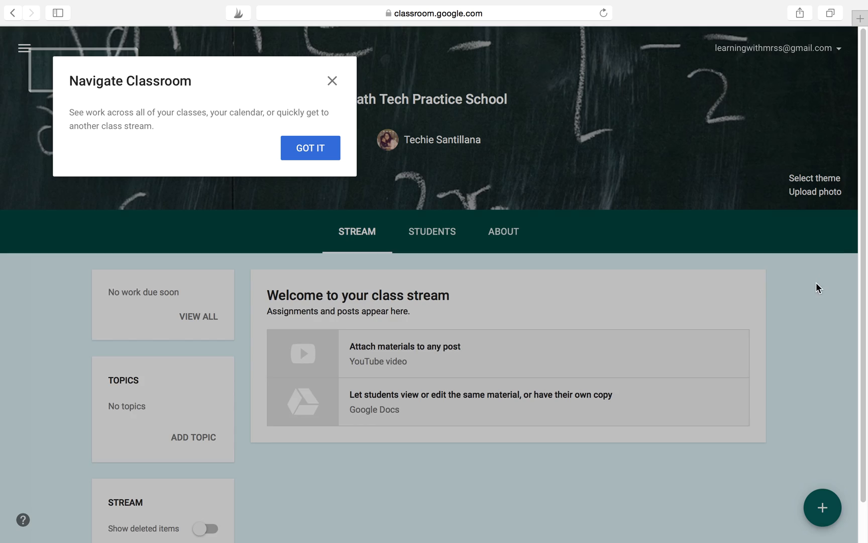
Dismiss the Navigate Classroom tip and view the Students page with the class code.
{"action": "left_click", "coordinate": [311, 148]}
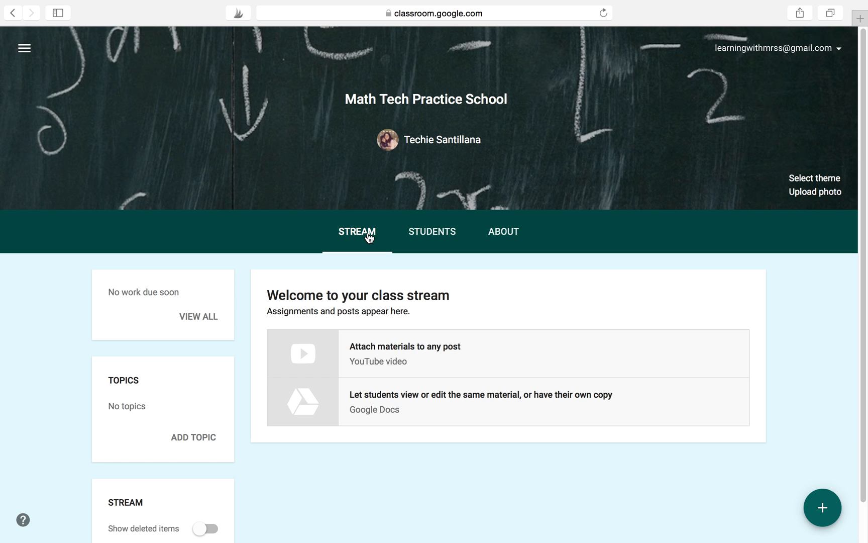
{"action": "left_click", "coordinate": [437, 231]}
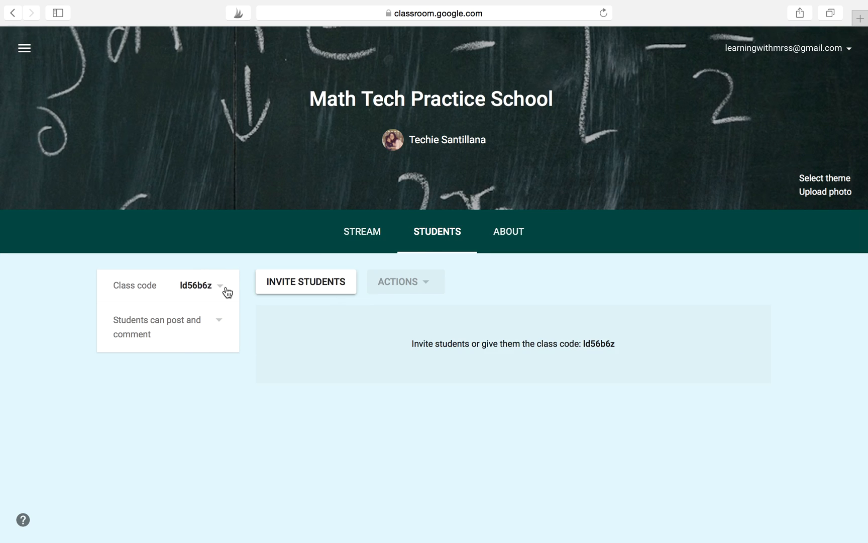
{"action": "mouse_move", "coordinate": [209, 283]}
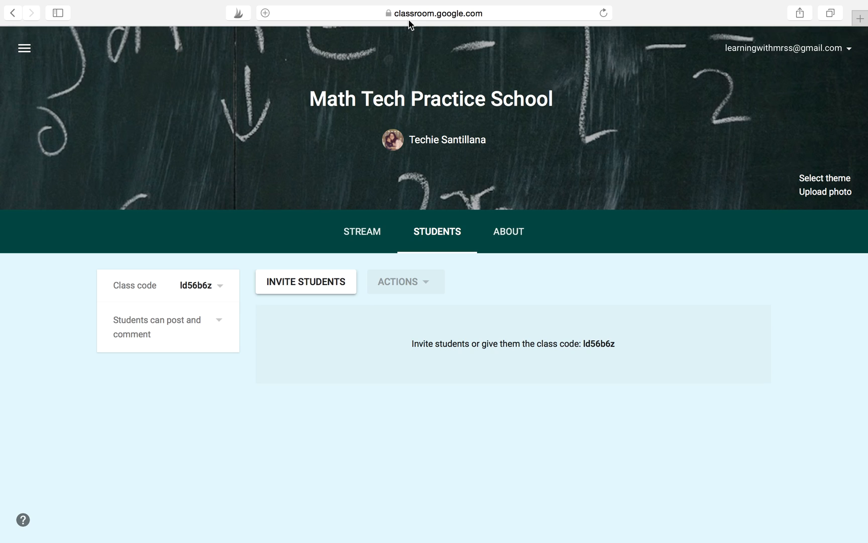
{"action": "mouse_move", "coordinate": [249, 262]}
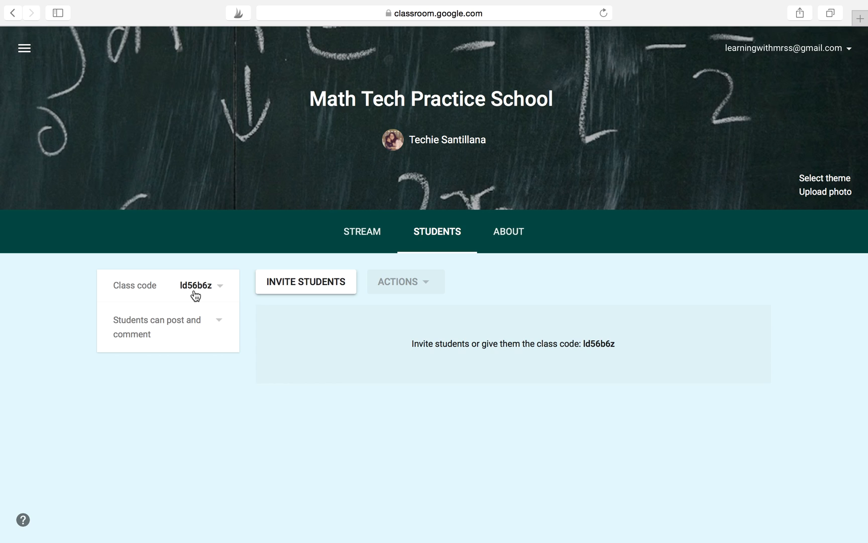
{"action": "mouse_move", "coordinate": [540, 222]}
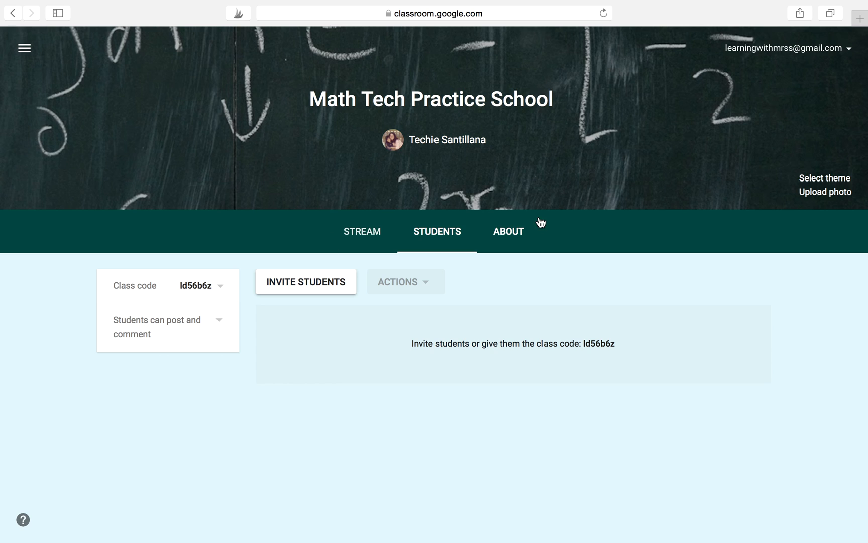
{"action": "mouse_move", "coordinate": [455, 265]}
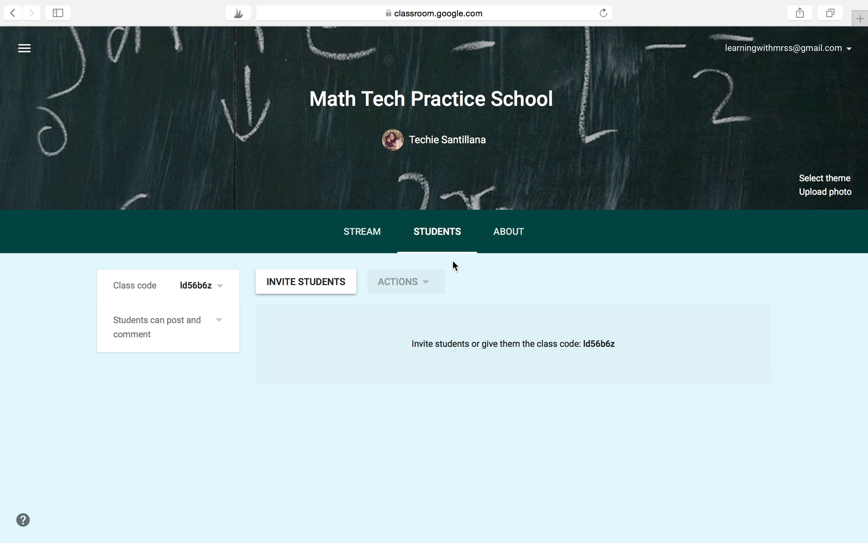
{"action": "mouse_move", "coordinate": [341, 243]}
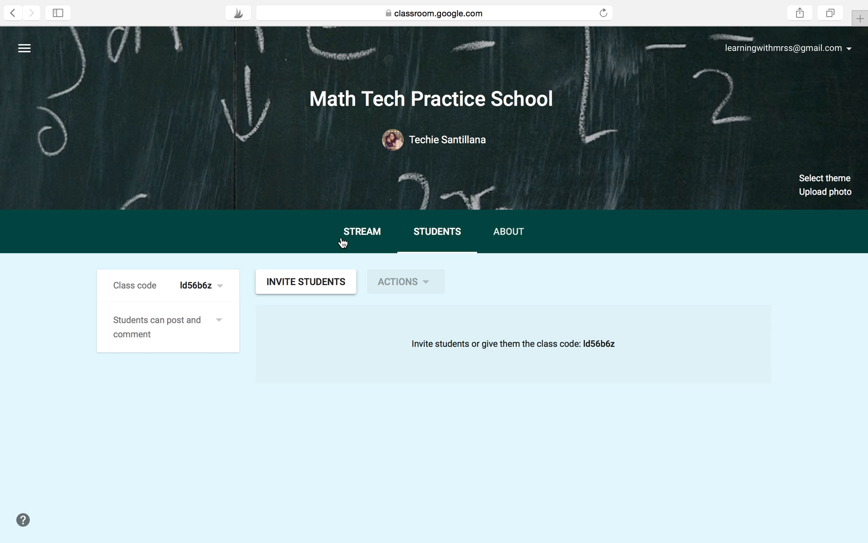
Return to the Stream tab and show the new-post choices.
{"action": "left_click", "coordinate": [362, 231]}
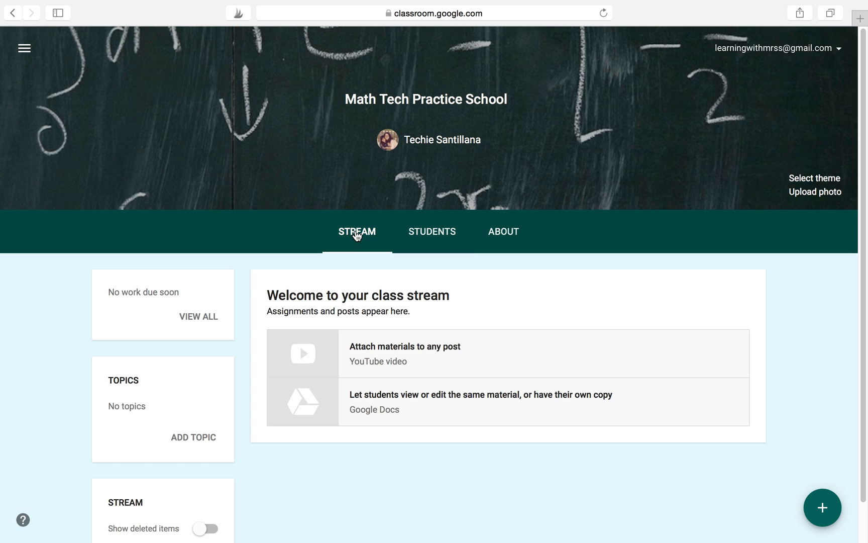
{"action": "left_click", "coordinate": [822, 507]}
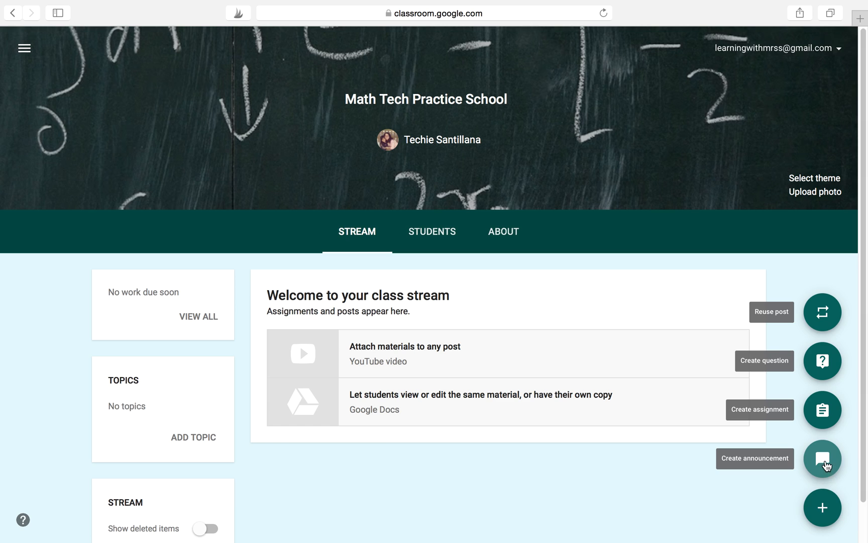
{"action": "mouse_move", "coordinate": [829, 486]}
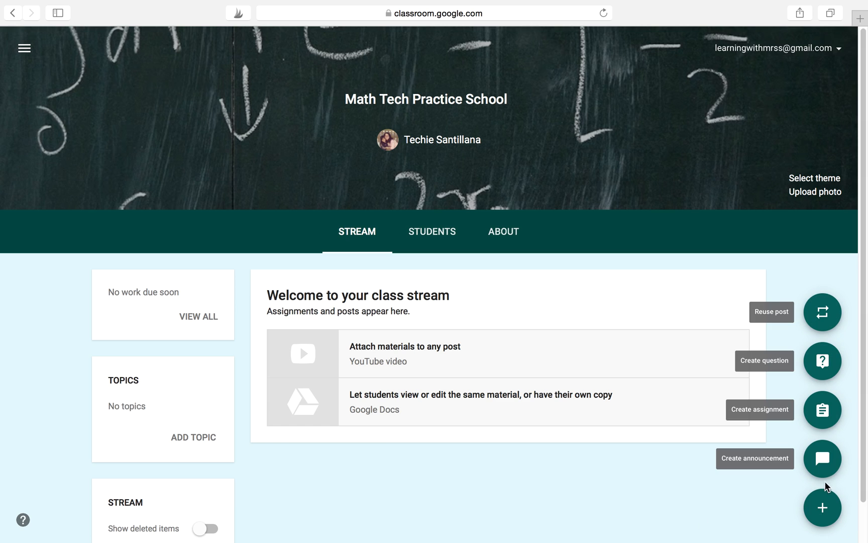
{"action": "mouse_move", "coordinate": [824, 458]}
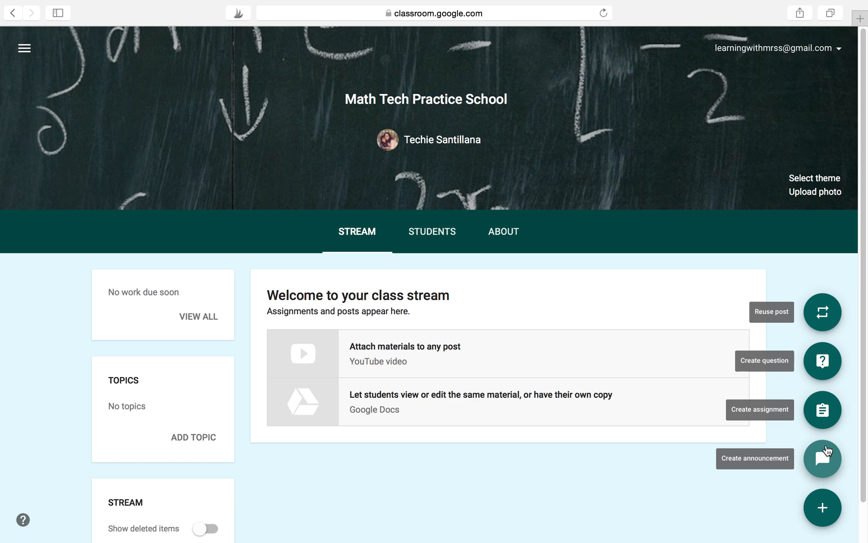
{"action": "mouse_move", "coordinate": [821, 361]}
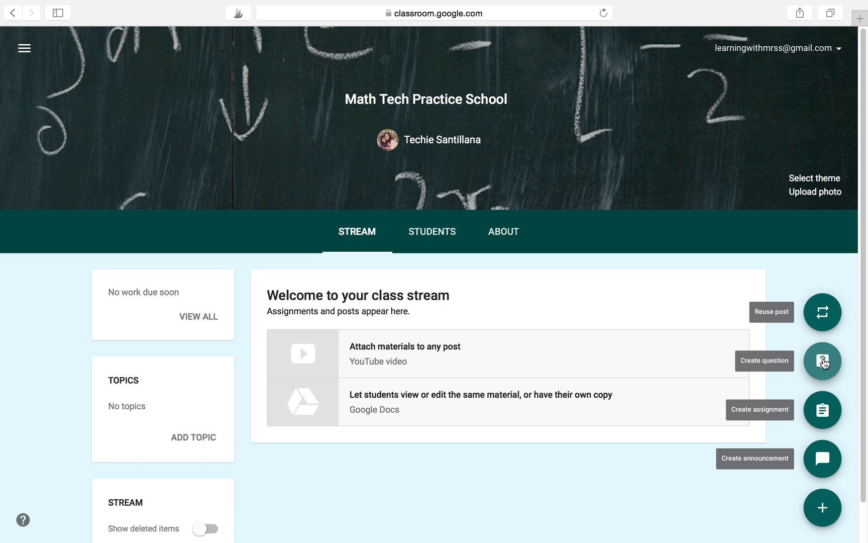
{"action": "mouse_move", "coordinate": [825, 411]}
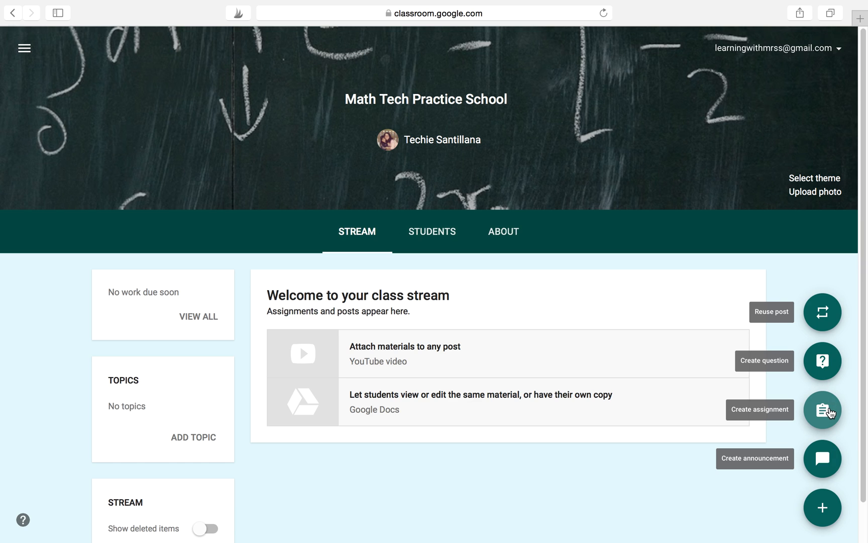
Begin a new assignment, dismiss the scheduling tip, and title it 'Rounding'.
{"action": "left_click", "coordinate": [825, 410]}
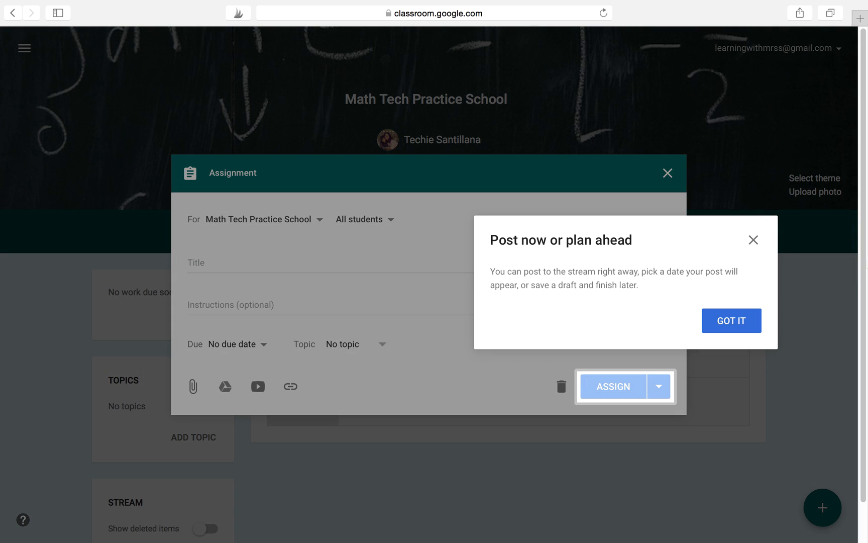
{"action": "left_click", "coordinate": [732, 321]}
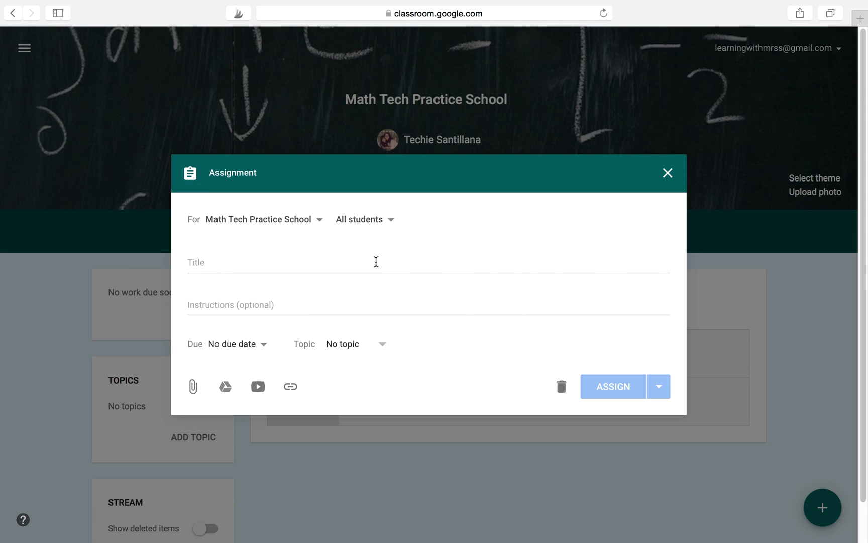
{"action": "left_click", "coordinate": [374, 261]}
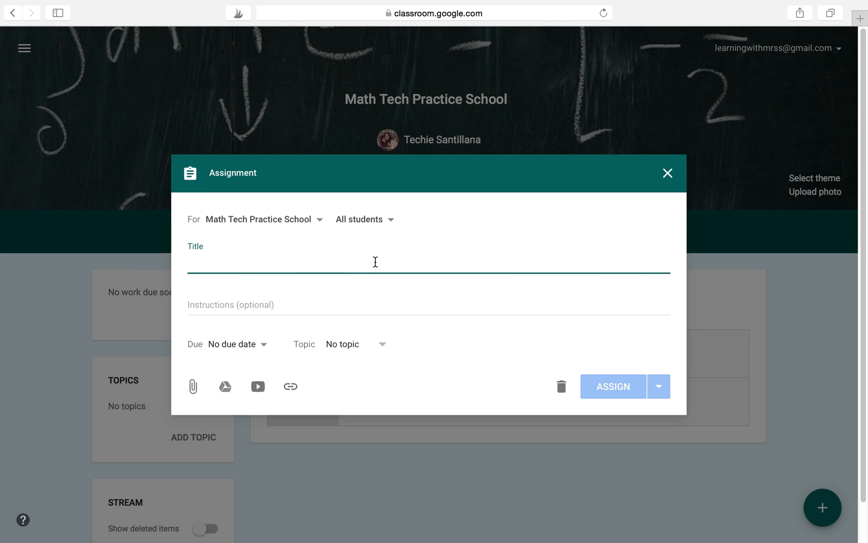
{"action": "type", "text": "Rounding"}
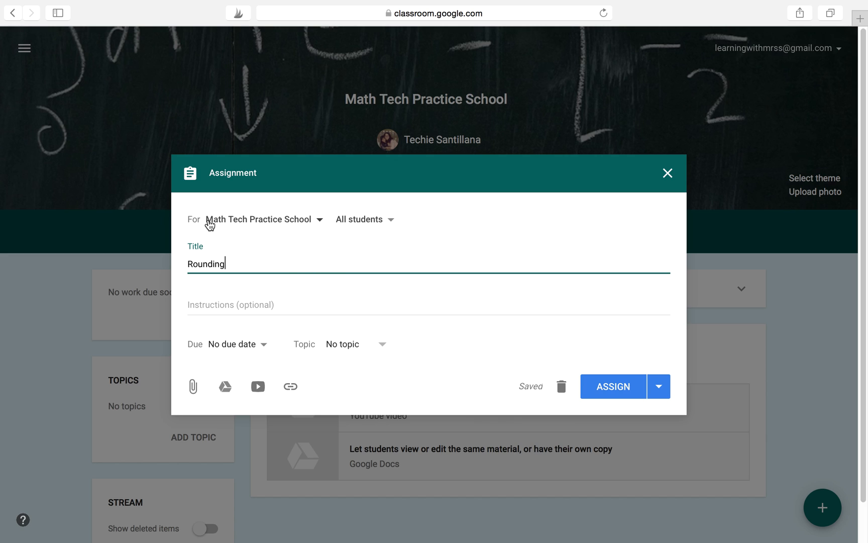
{"action": "mouse_move", "coordinate": [322, 221]}
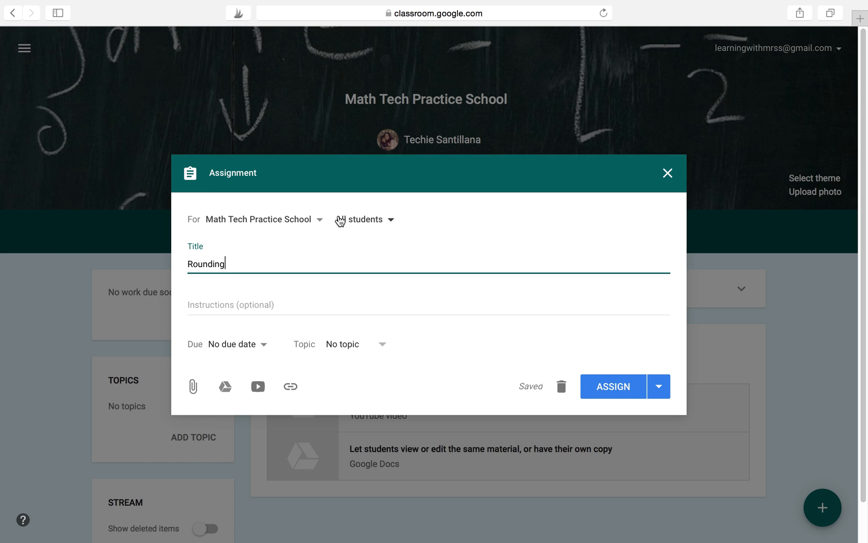
Confirm All students as recipients and start attaching a file from Google Drive.
{"action": "left_click", "coordinate": [390, 220]}
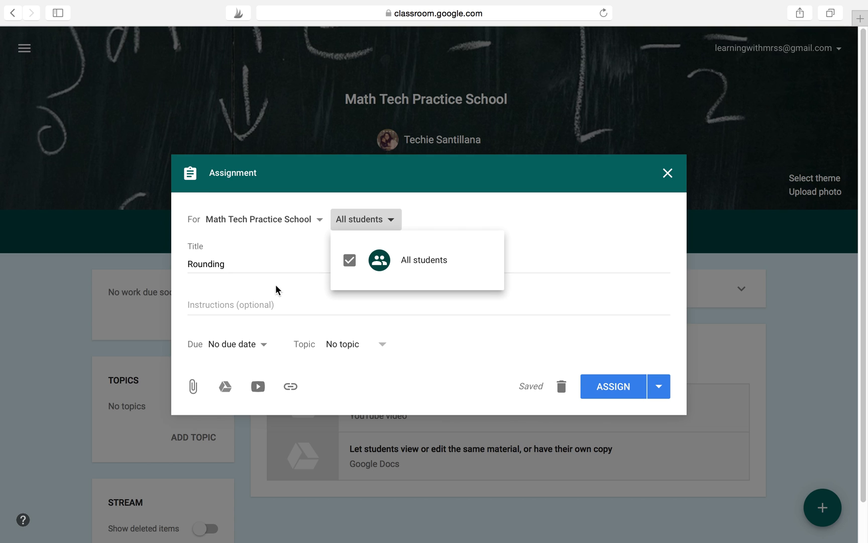
{"action": "mouse_move", "coordinate": [251, 350]}
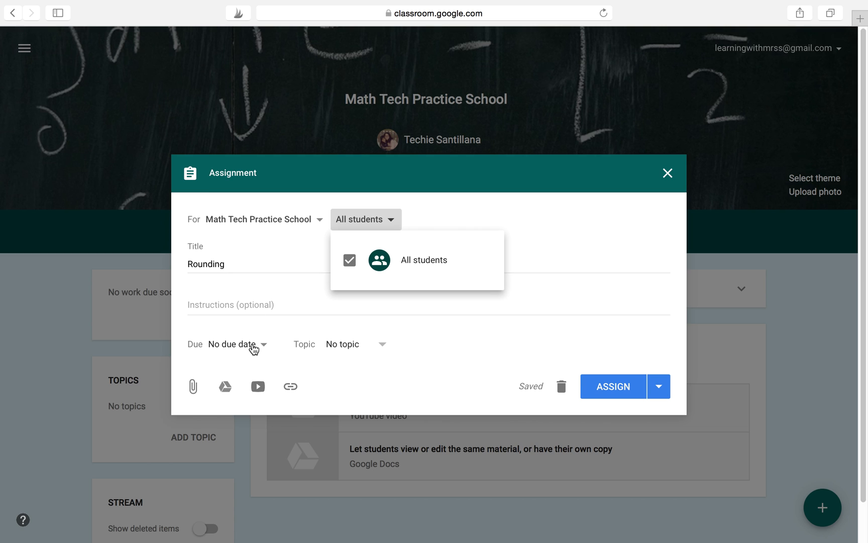
{"action": "left_click", "coordinate": [386, 374]}
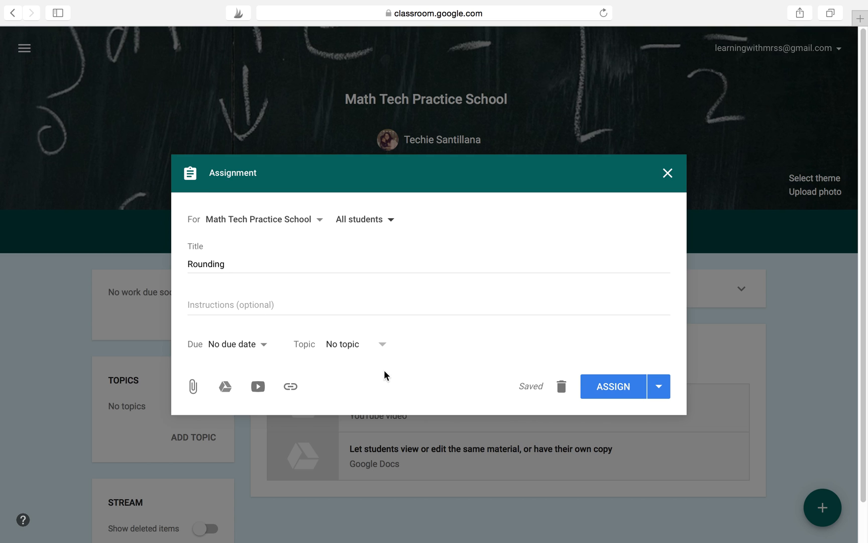
{"action": "mouse_move", "coordinate": [225, 388]}
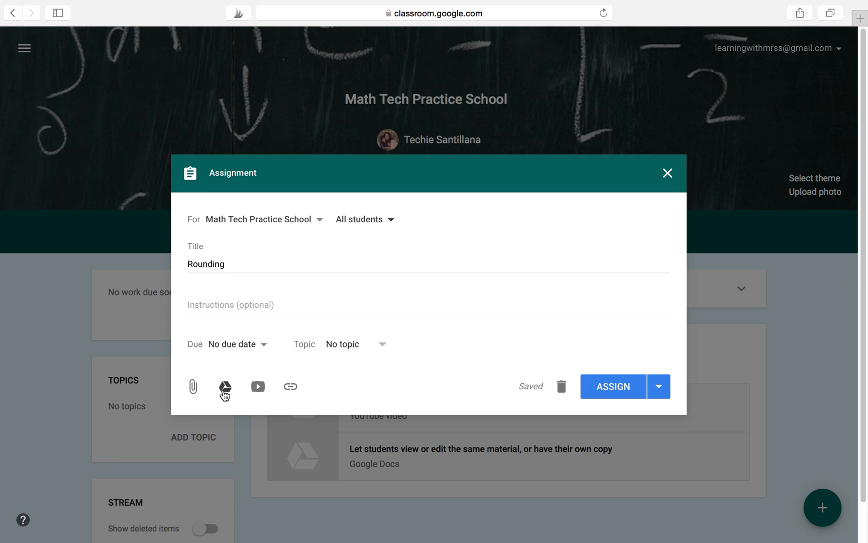
{"action": "left_click", "coordinate": [225, 387]}
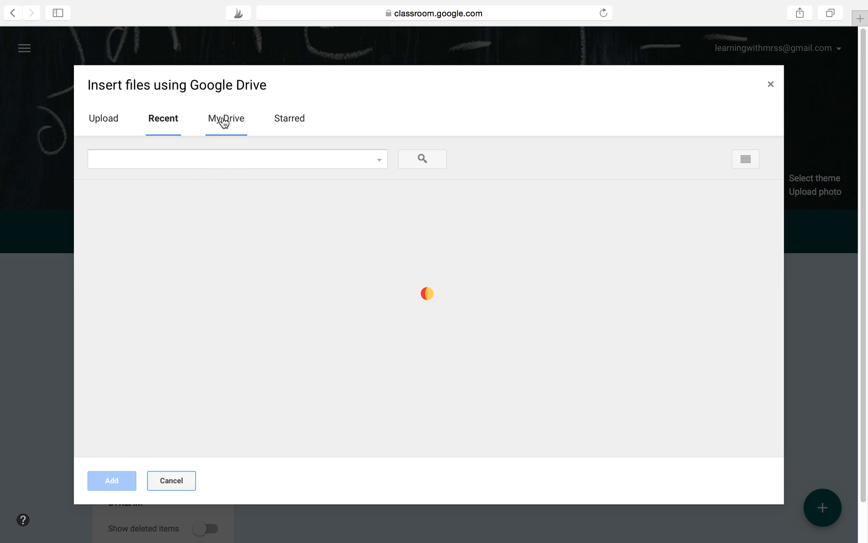
Add 'Copy of Practice 2 - 4.NBT.3' from My Drive to the assignment.
{"action": "left_click", "coordinate": [226, 119]}
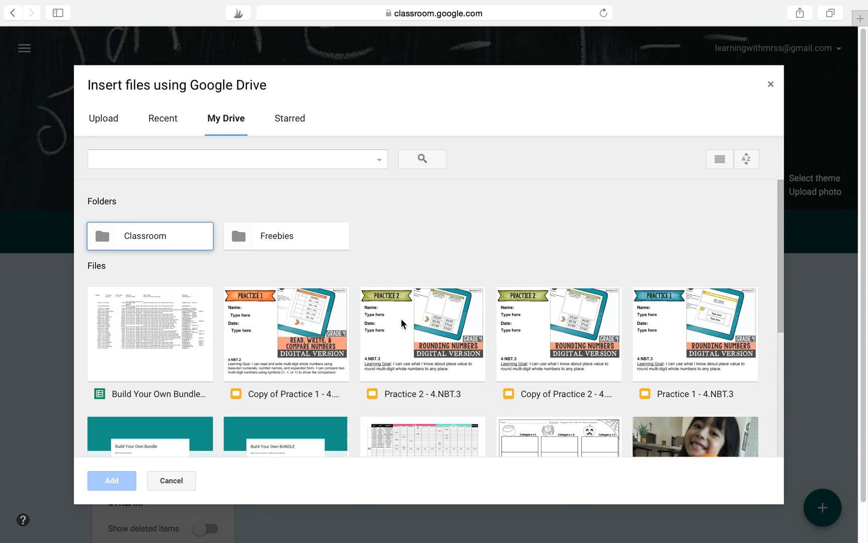
{"action": "mouse_move", "coordinate": [526, 332]}
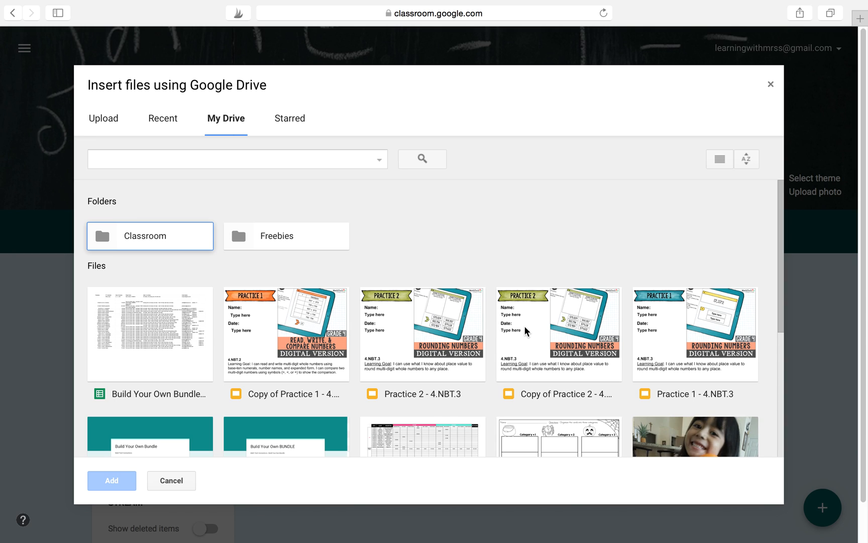
{"action": "left_click", "coordinate": [559, 334]}
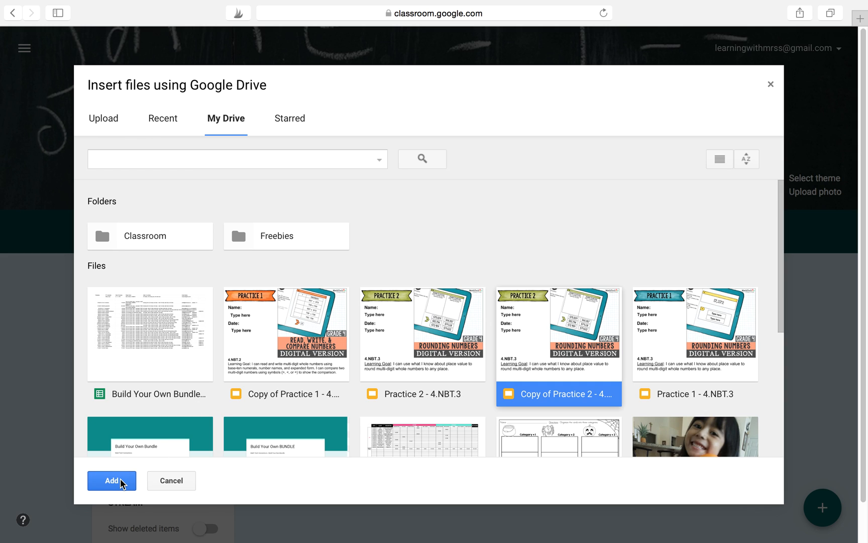
{"action": "left_click", "coordinate": [112, 480]}
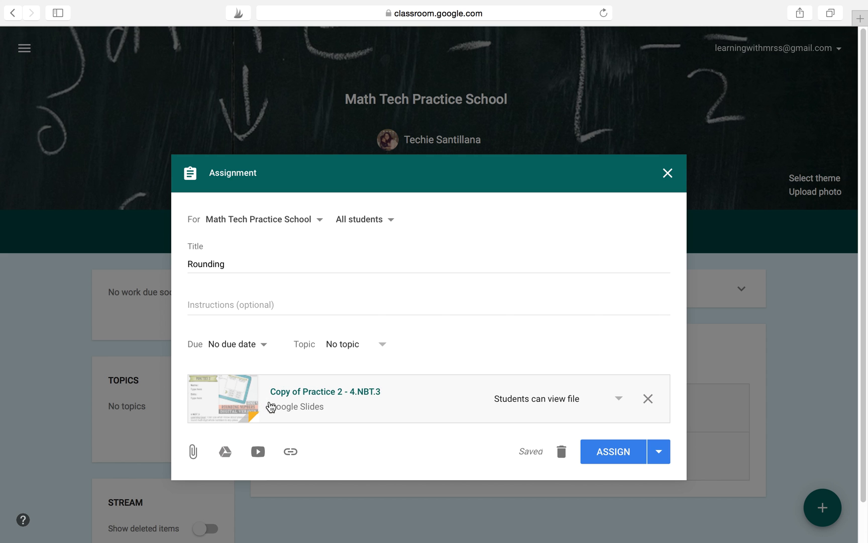
{"action": "mouse_move", "coordinate": [273, 392]}
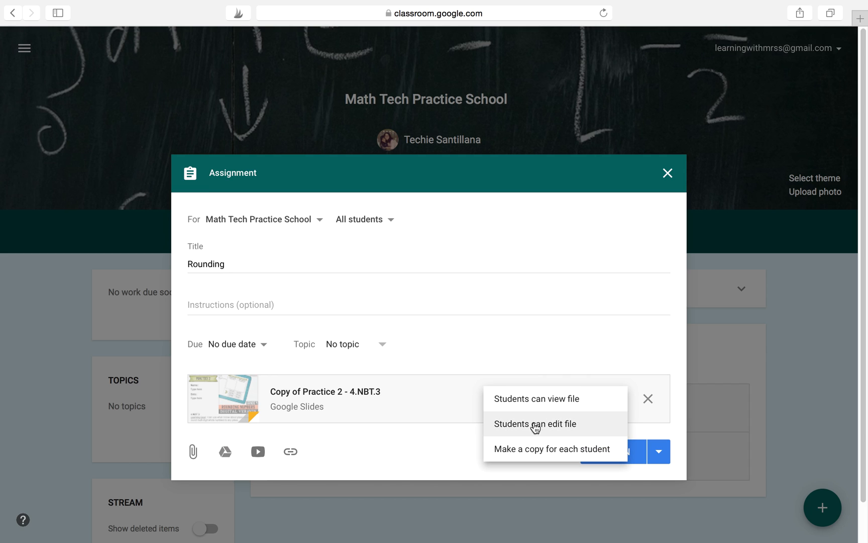
{"action": "mouse_move", "coordinate": [515, 454]}
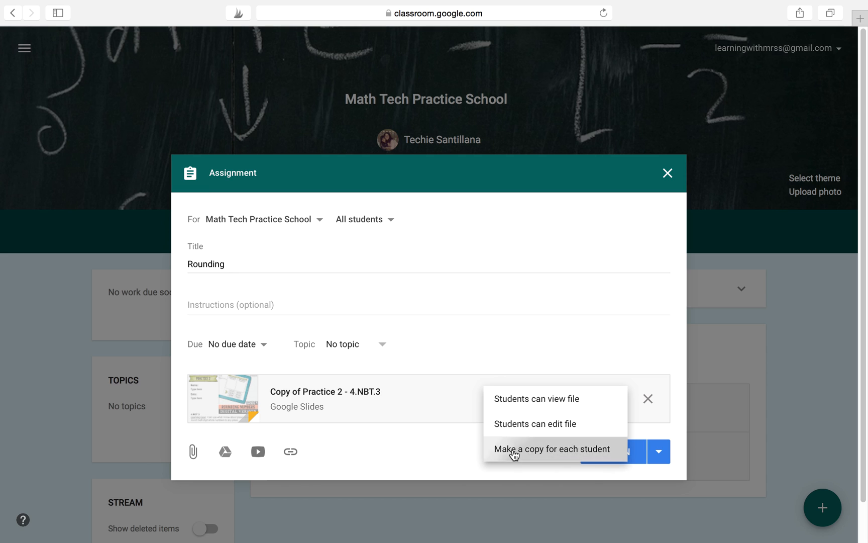
Set the attached slides to 'Make a copy for each student'.
{"action": "left_click", "coordinate": [552, 449]}
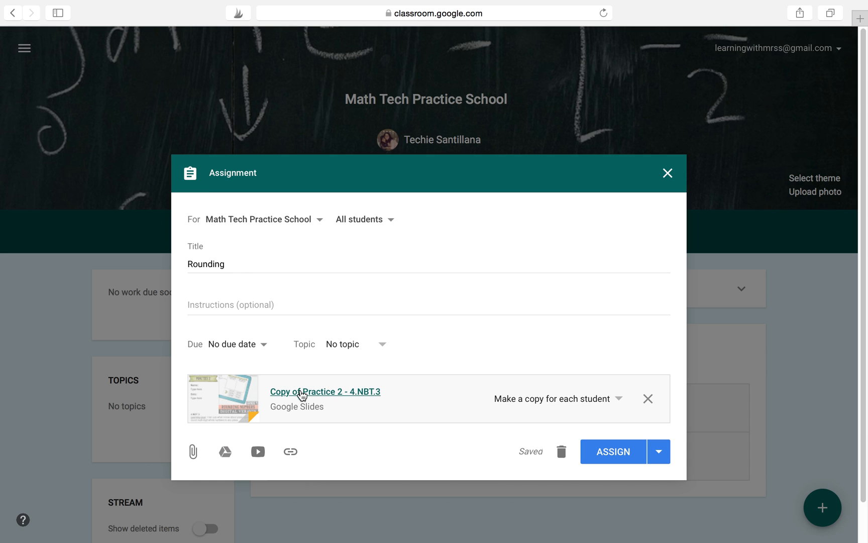
{"action": "mouse_move", "coordinate": [504, 411]}
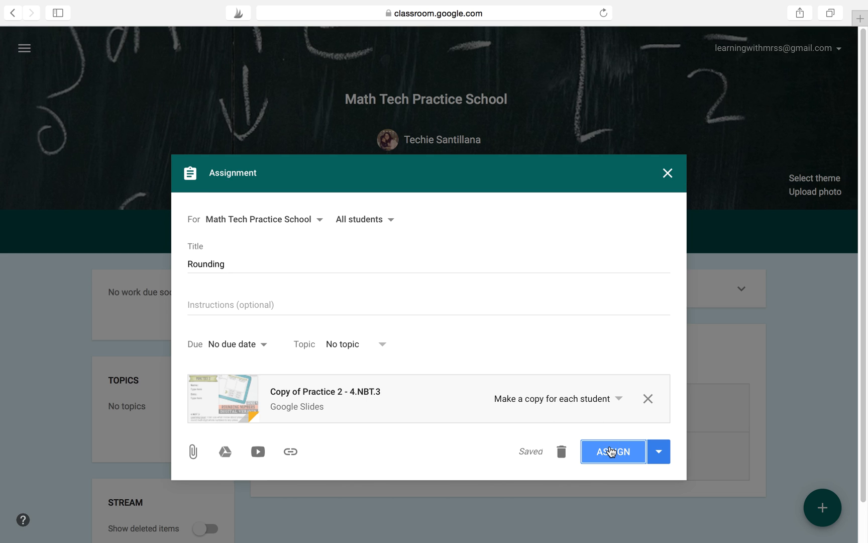
{"action": "mouse_move", "coordinate": [612, 474]}
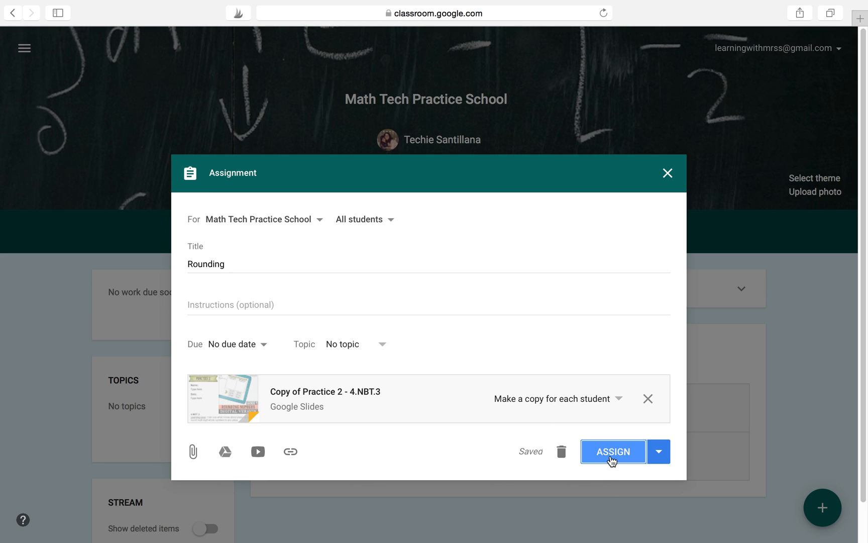
Assign the Rounding assignment to the stream and open its attached slides file.
{"action": "left_click", "coordinate": [613, 451]}
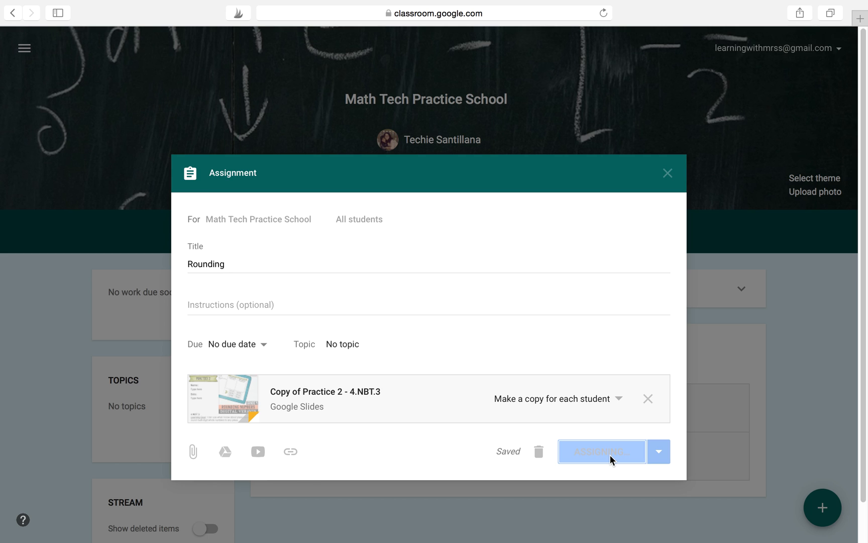
{"action": "left_click", "coordinate": [602, 451]}
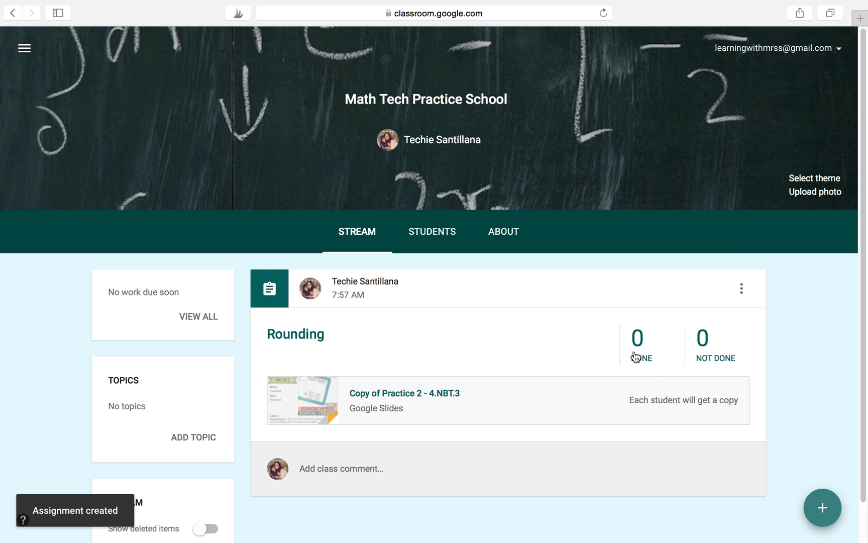
{"action": "mouse_move", "coordinate": [668, 376]}
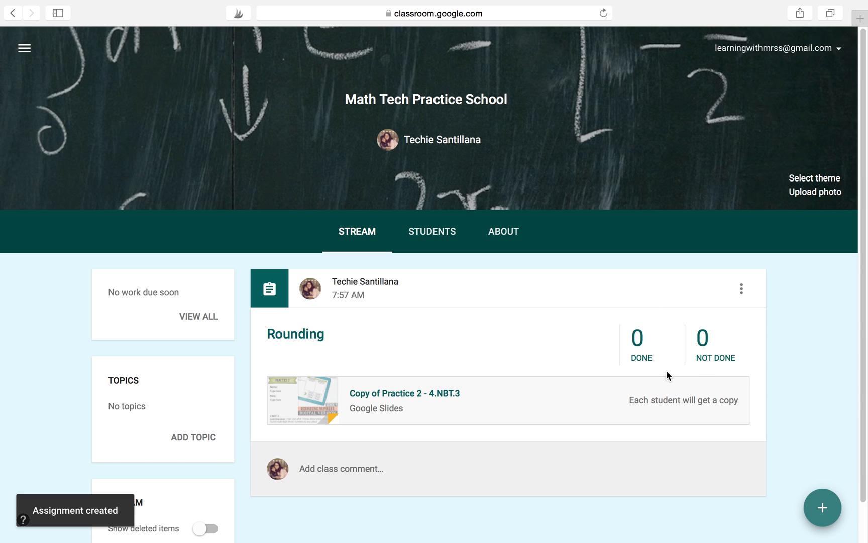
{"action": "mouse_move", "coordinate": [728, 353]}
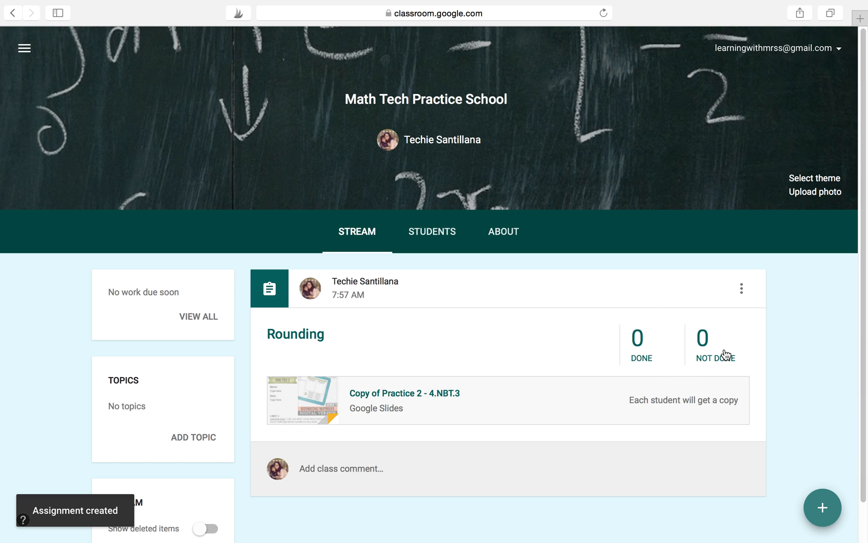
{"action": "mouse_move", "coordinate": [646, 355]}
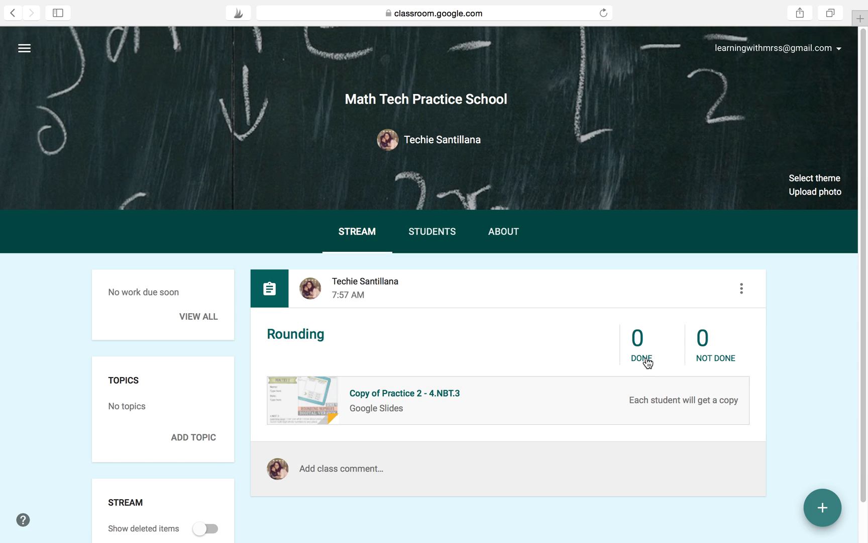
{"action": "mouse_move", "coordinate": [358, 407]}
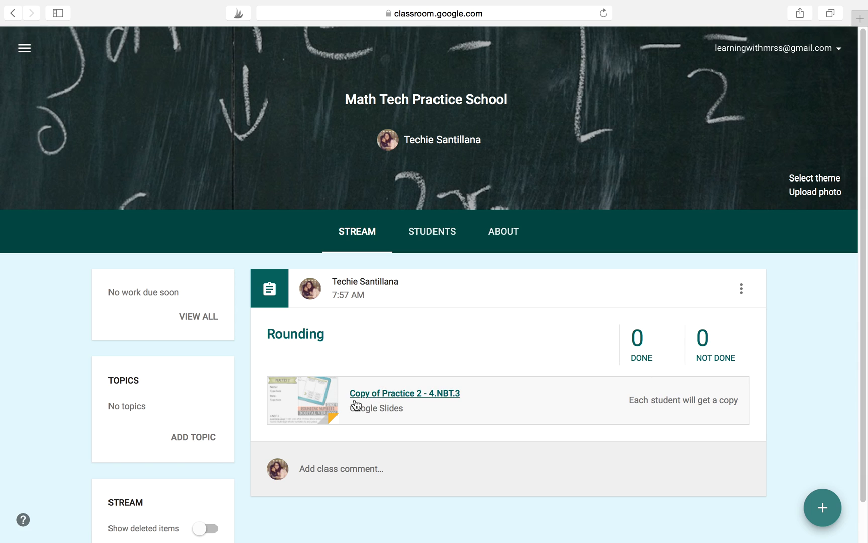
{"action": "mouse_move", "coordinate": [316, 416]}
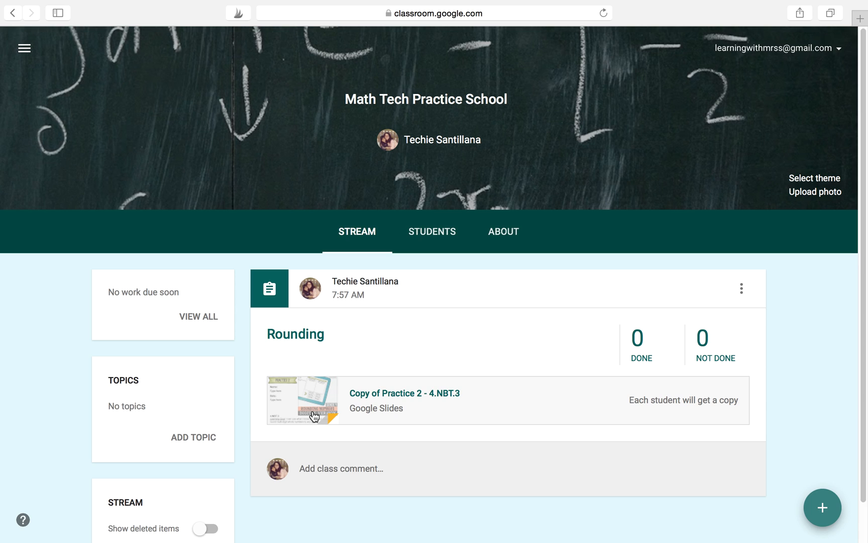
{"action": "left_click", "coordinate": [309, 400]}
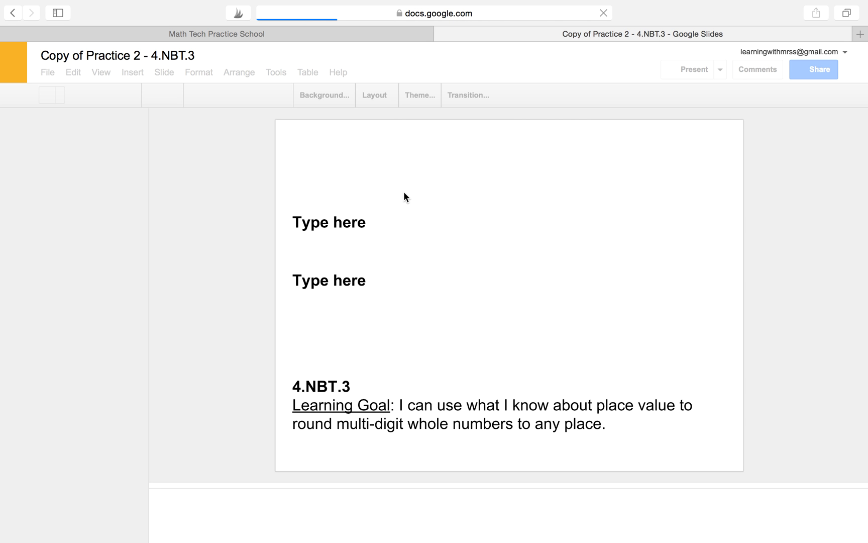